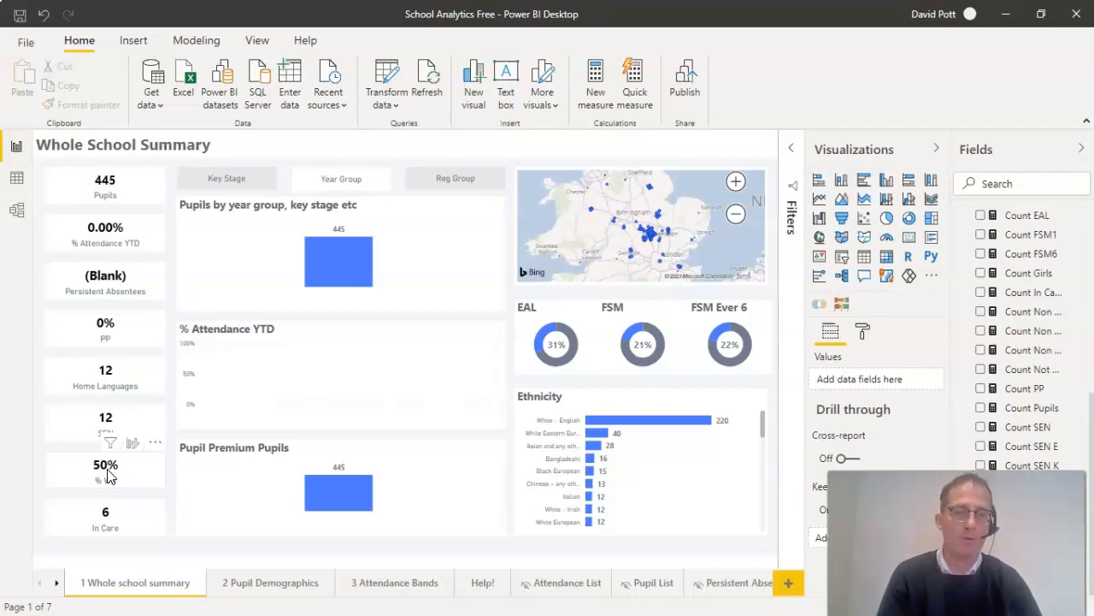
mouse_move(106, 464)
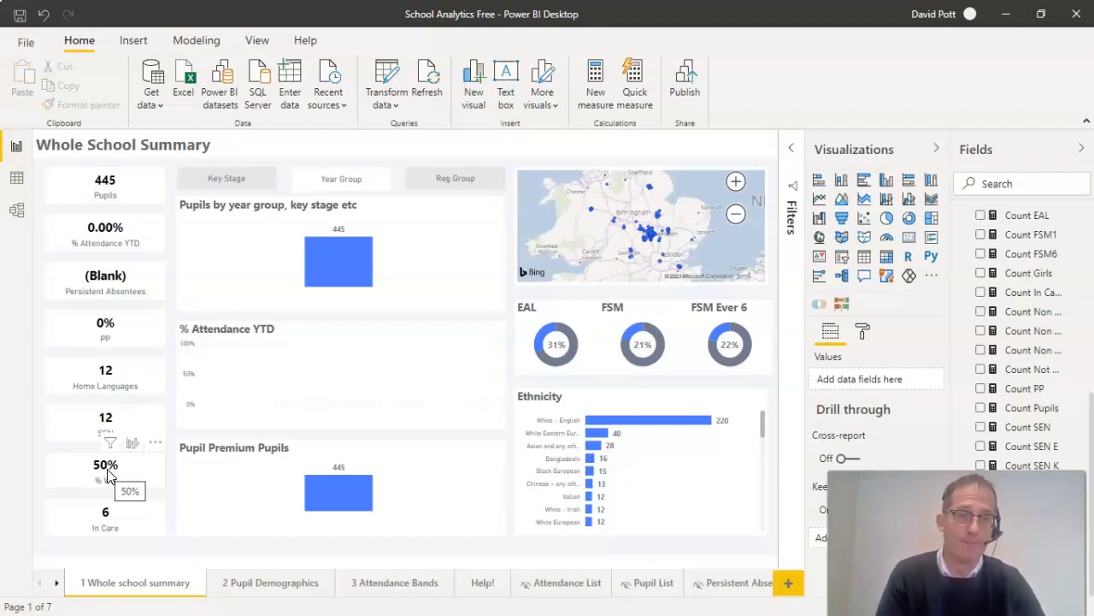
mouse_move(366, 153)
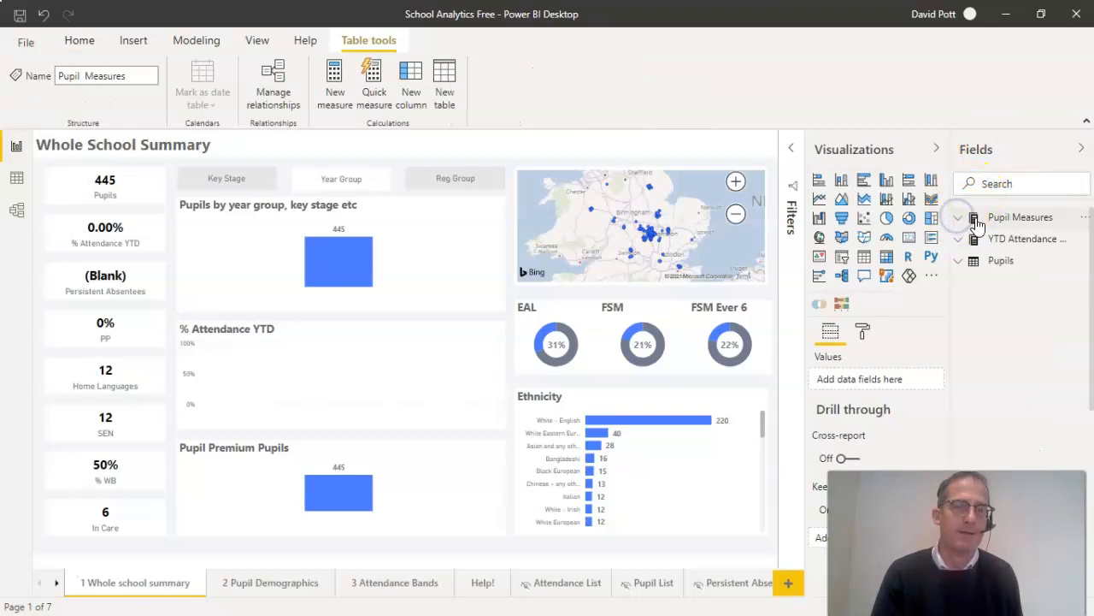
mouse_move(1005, 248)
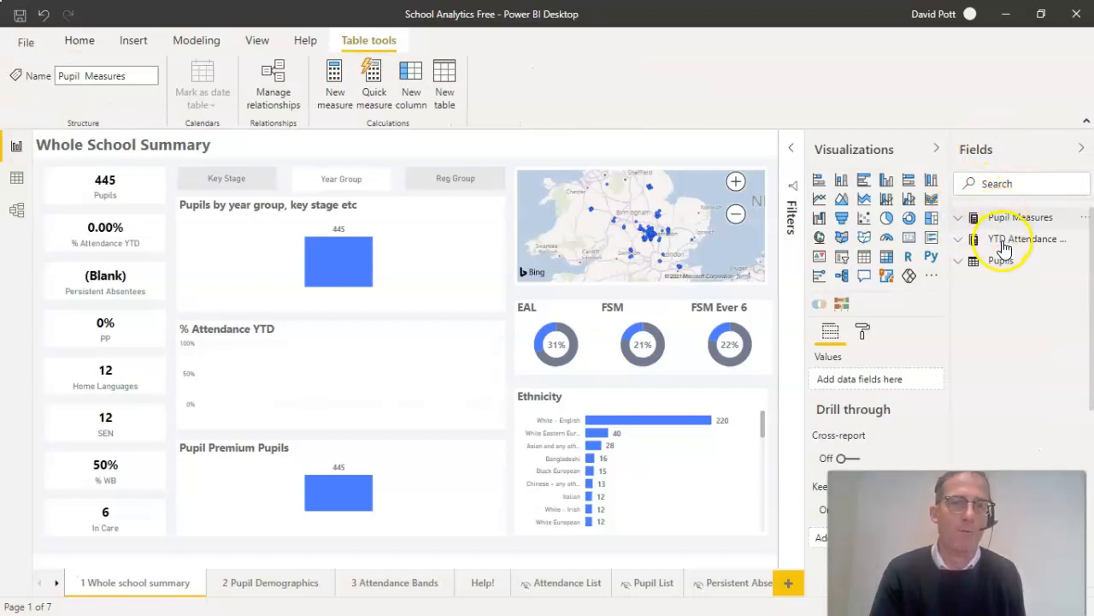
Step: Expand Pupil Measures and scroll its measure list down to Count WB
click(959, 217)
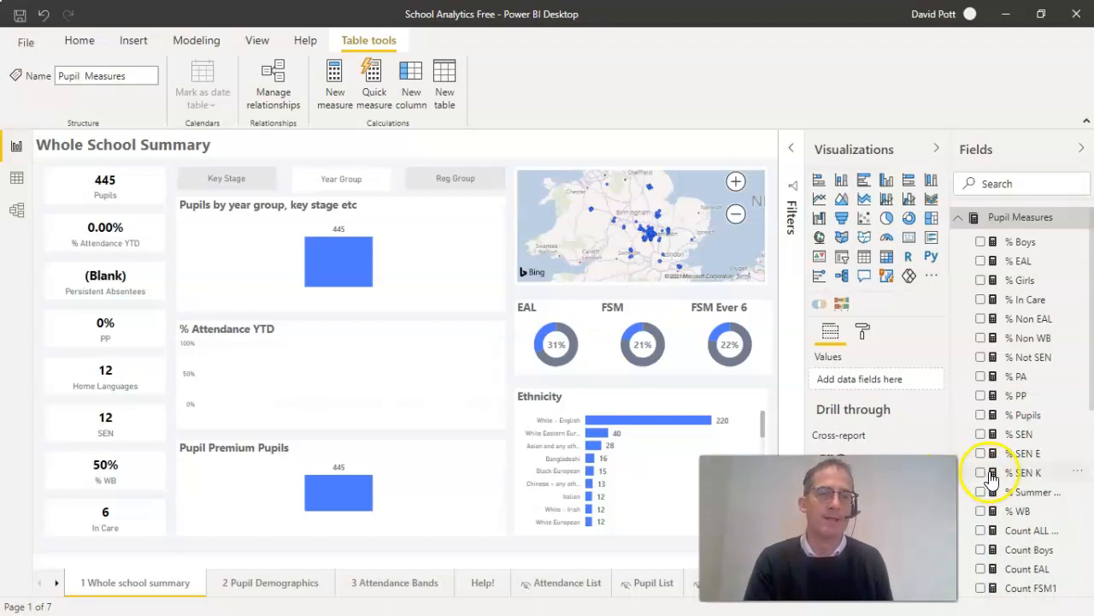
mouse_move(1029, 380)
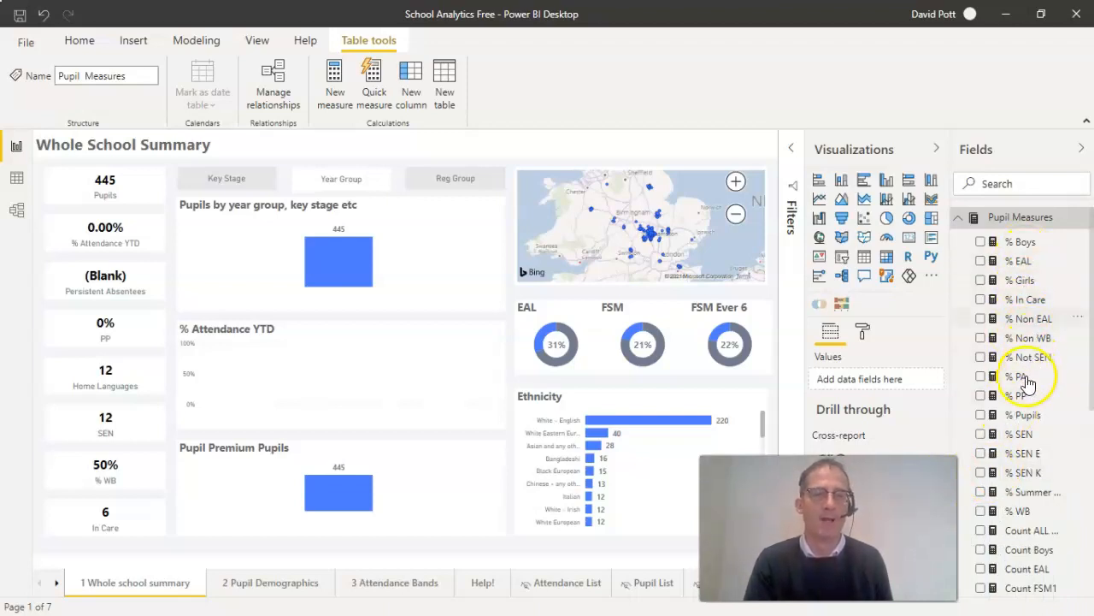
scroll(down, 3)
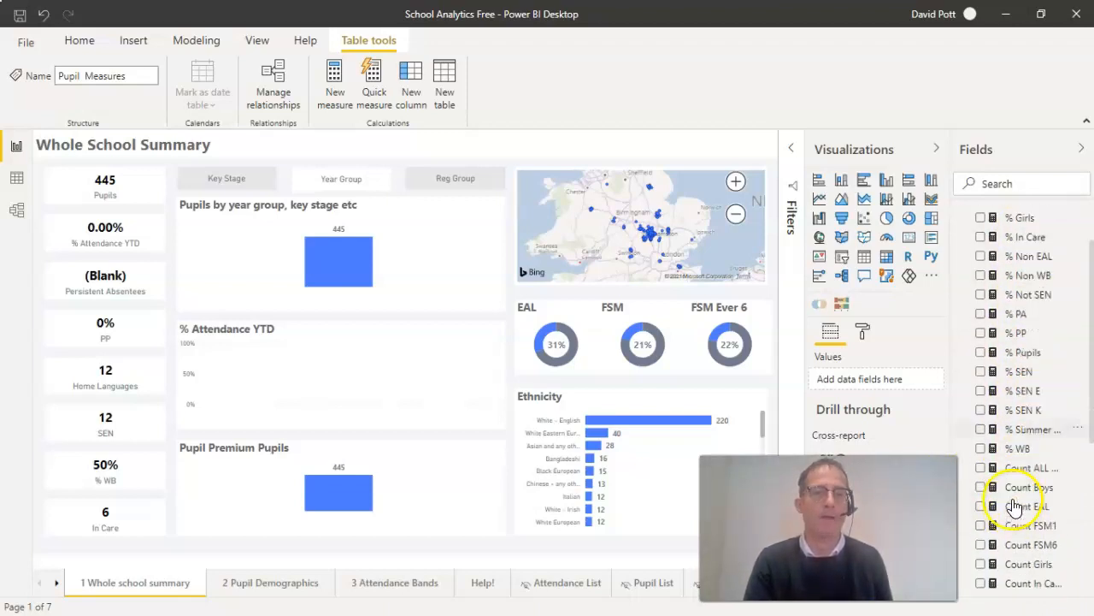
scroll(down, 3)
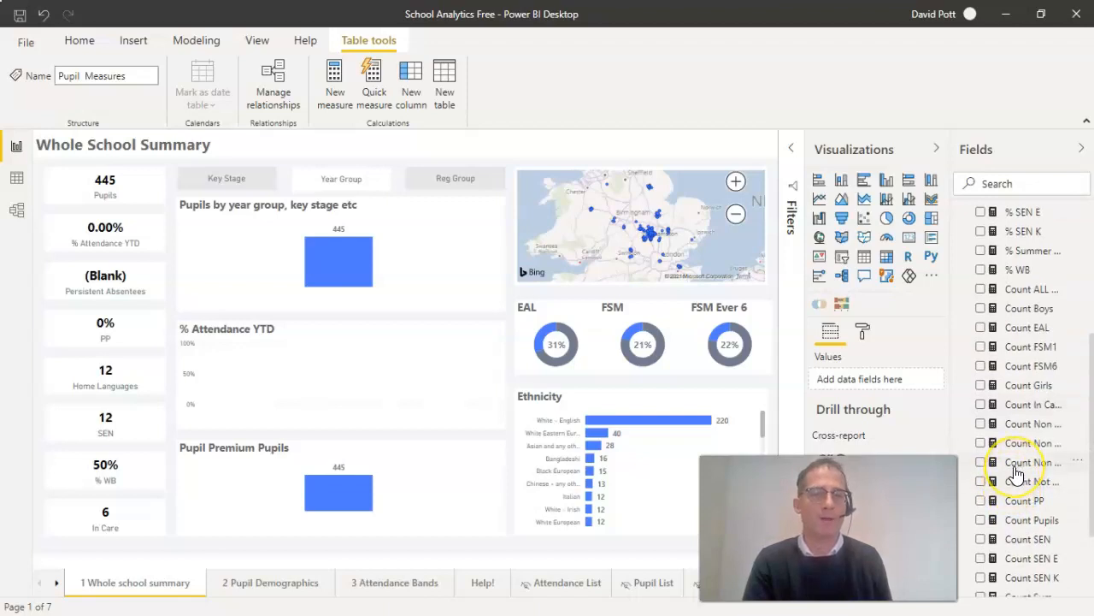
scroll(down, 3)
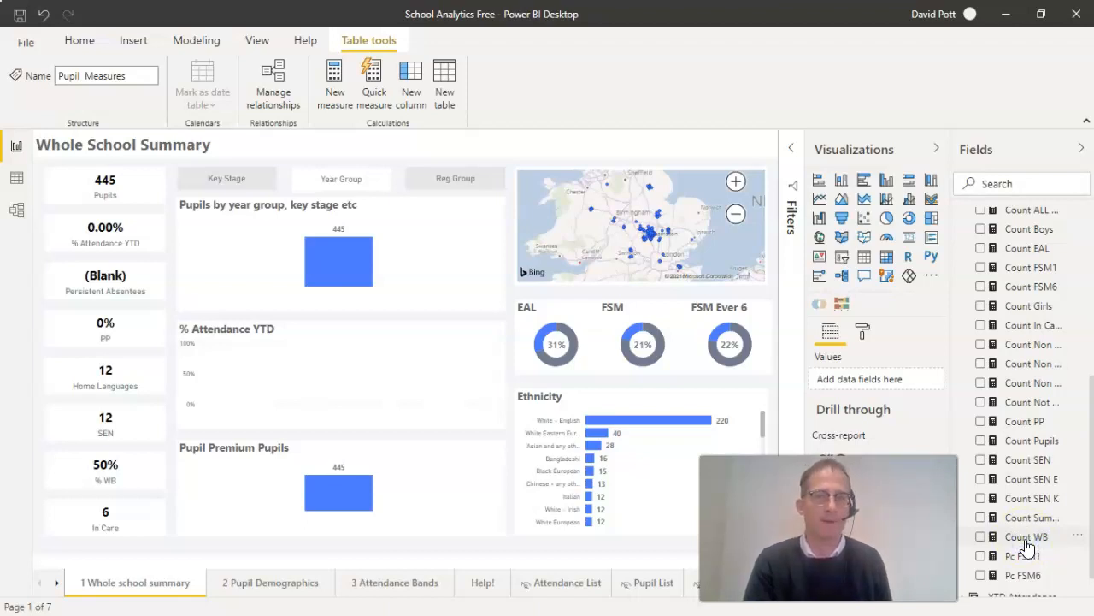
Step: Open the Count WB formula and select the Pupils table name and first ethnicity value
click(1026, 536)
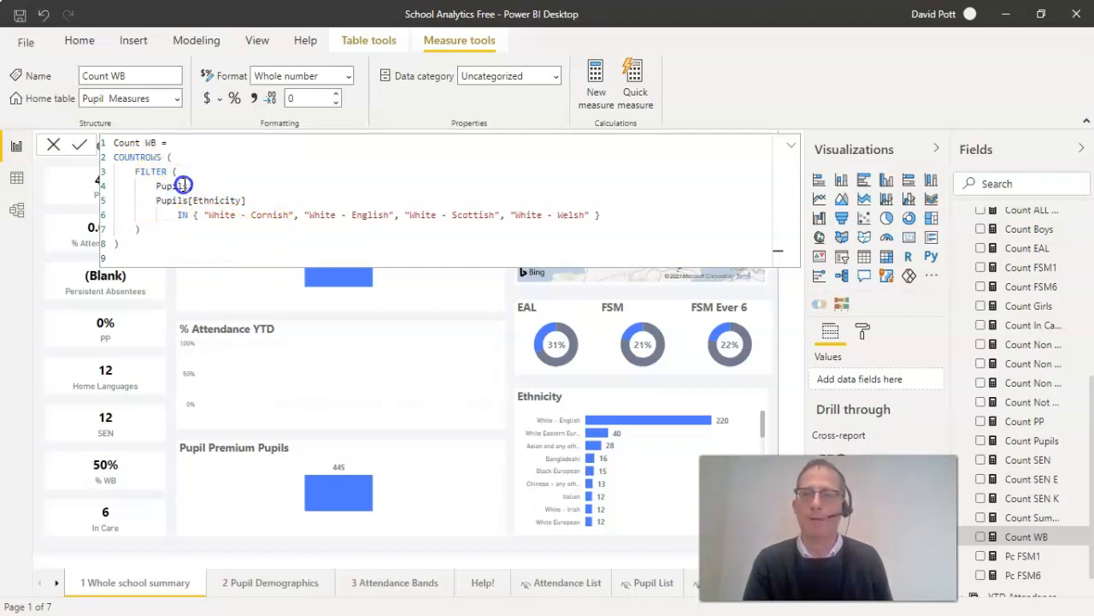
double_click(170, 186)
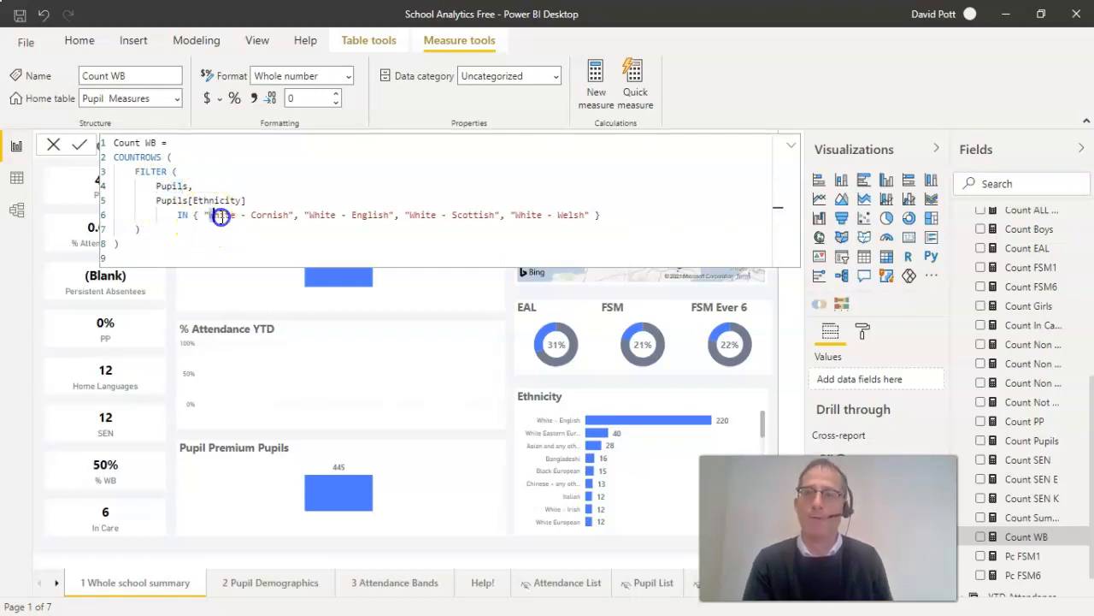
double_click(252, 215)
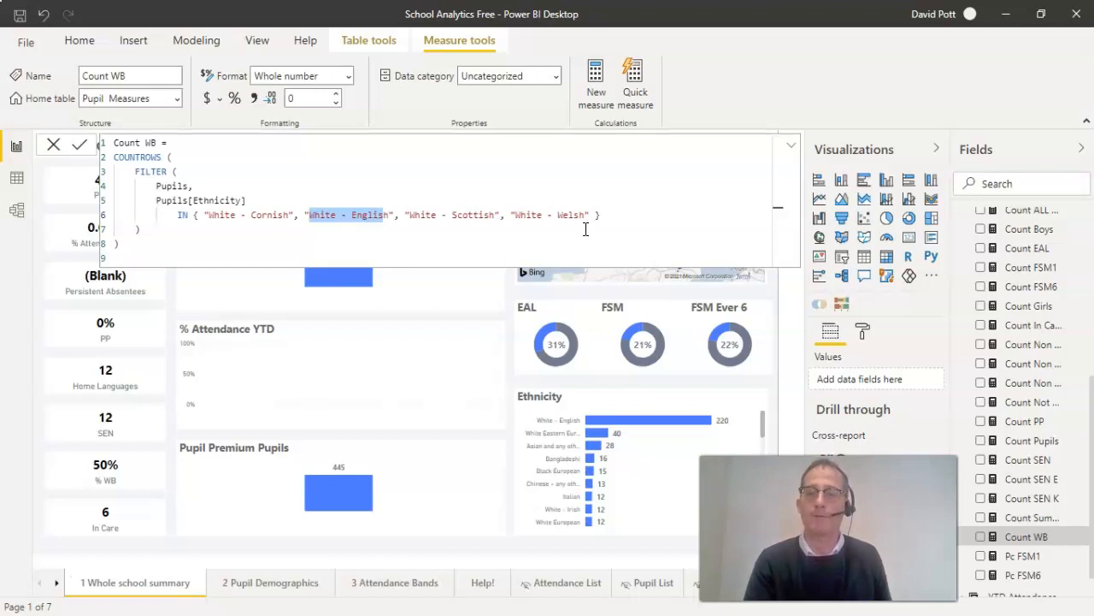
mouse_move(490, 239)
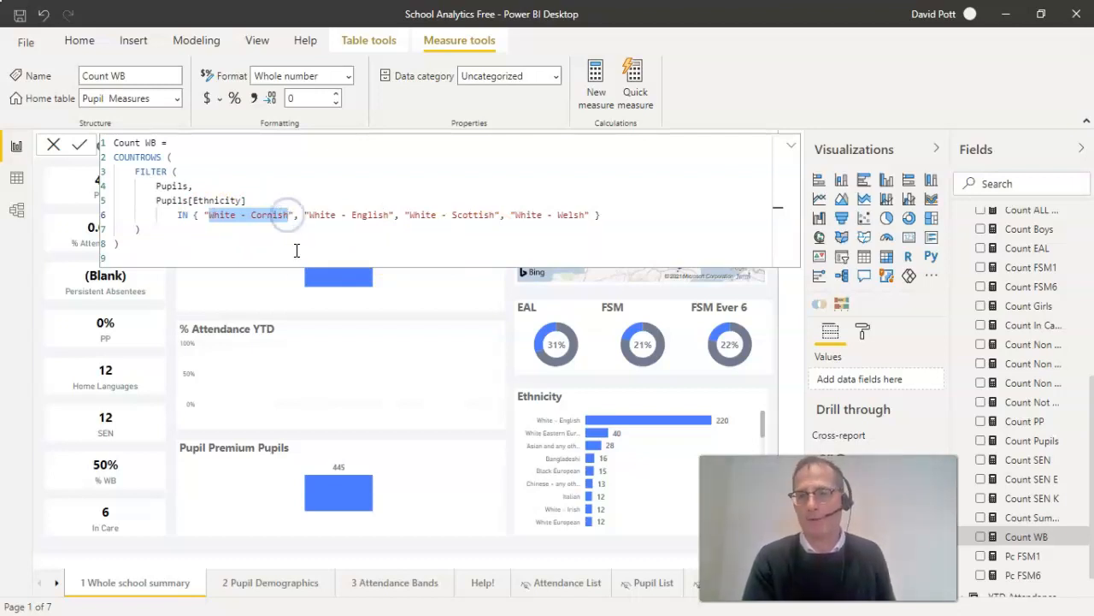
mouse_move(573, 238)
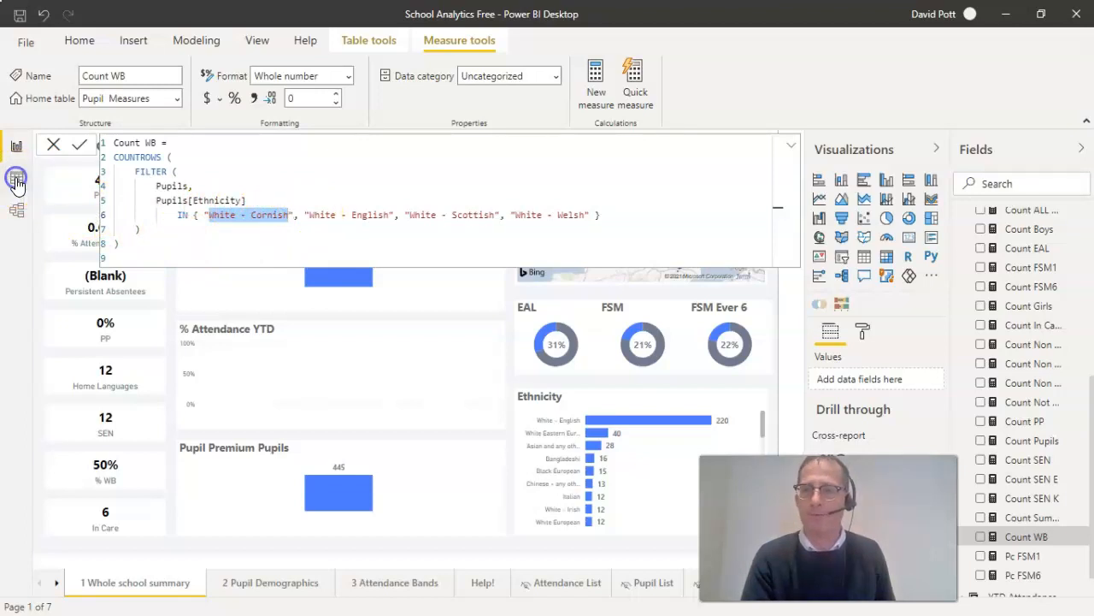
Step: Switch to Data view and show the Pupils table's 445 rows with Ethnicity values
click(18, 177)
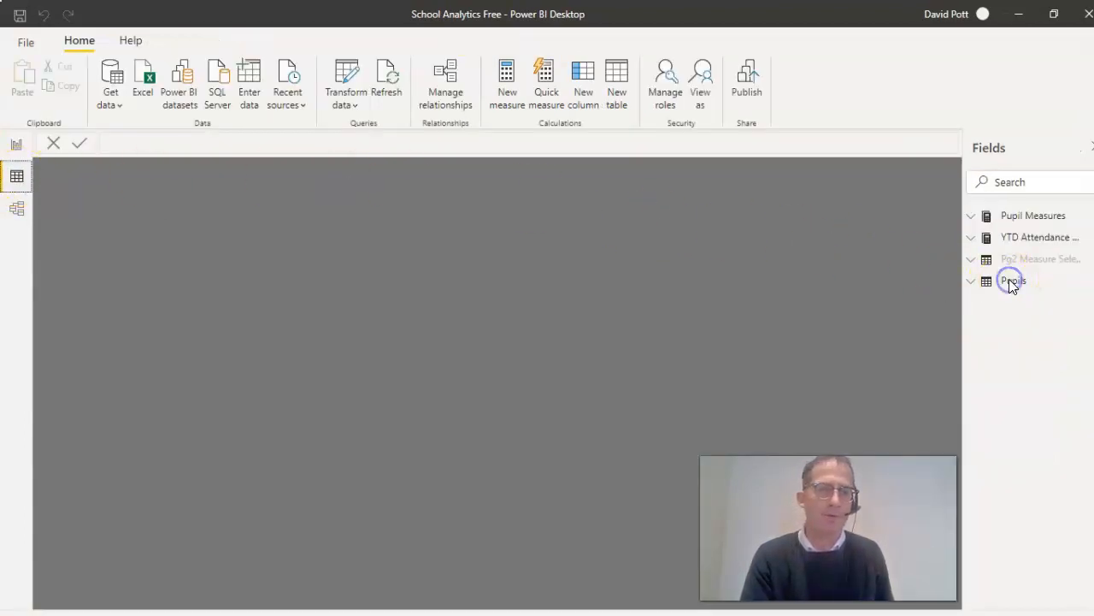
click(1012, 280)
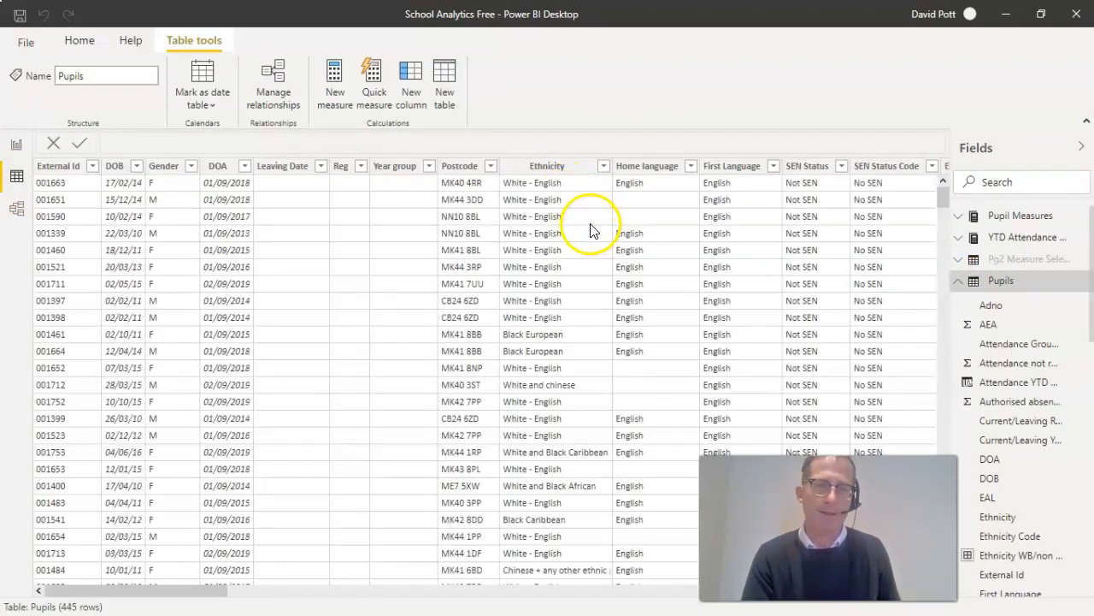
mouse_move(564, 453)
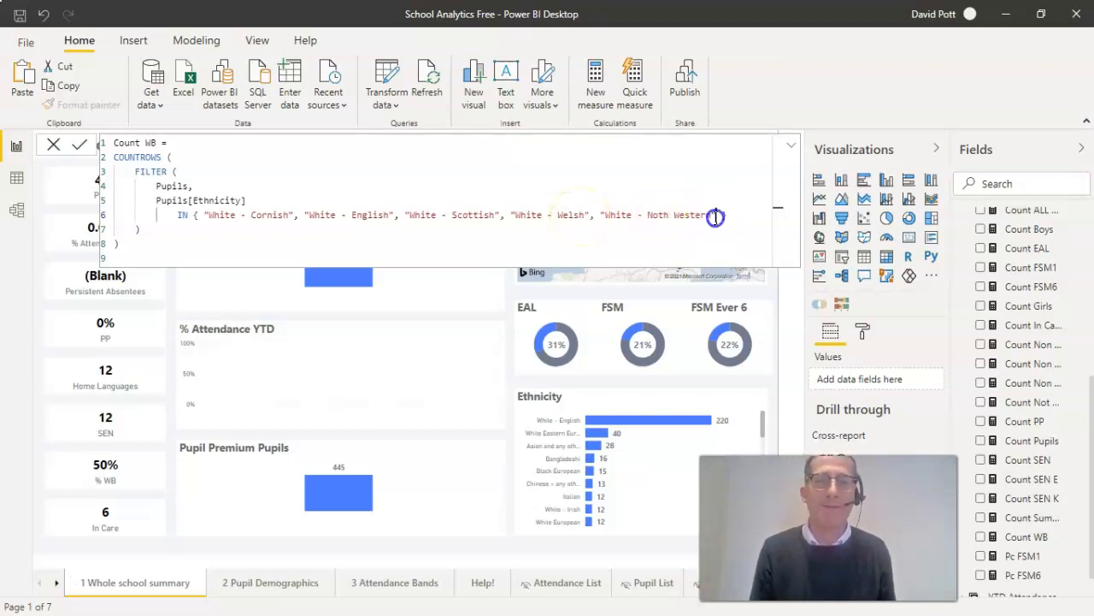
Step: Select the new "White - Noth Western" value together with White - Welsh in the IN list
double_click(659, 214)
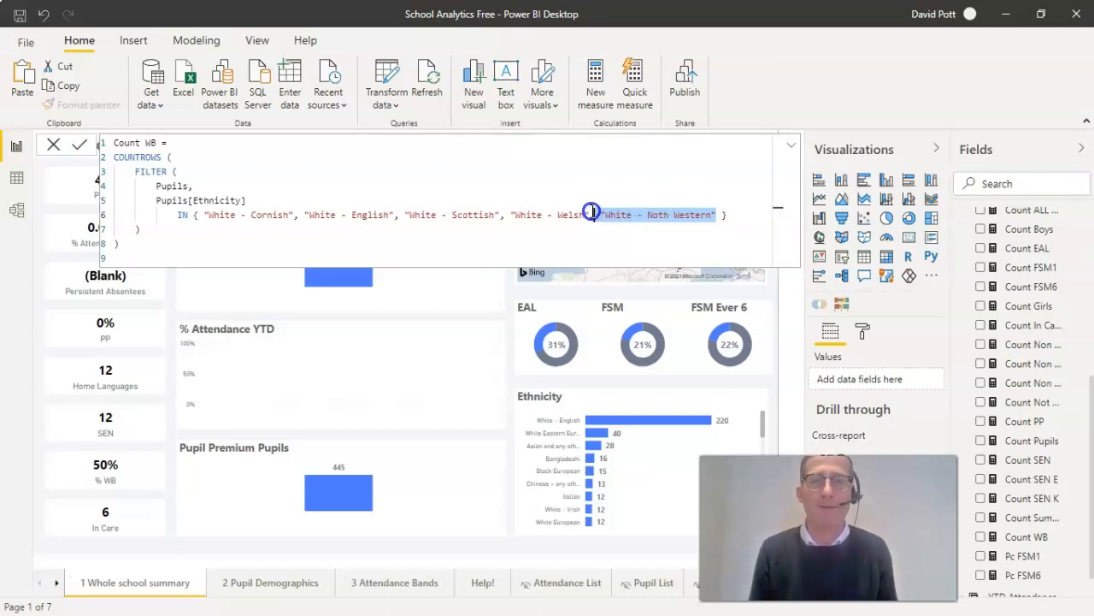
double_click(546, 215)
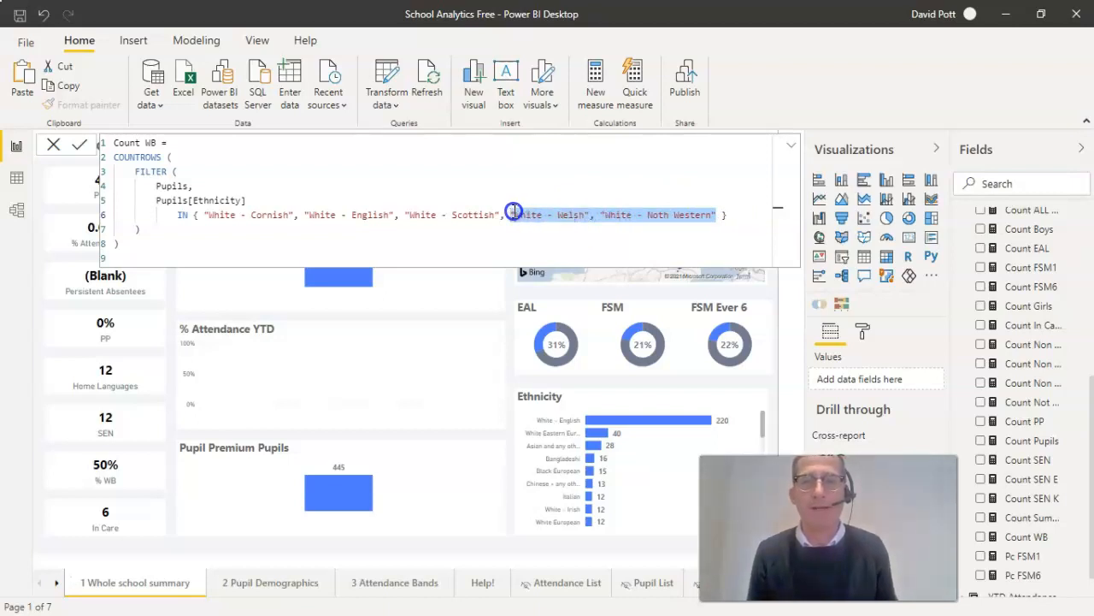